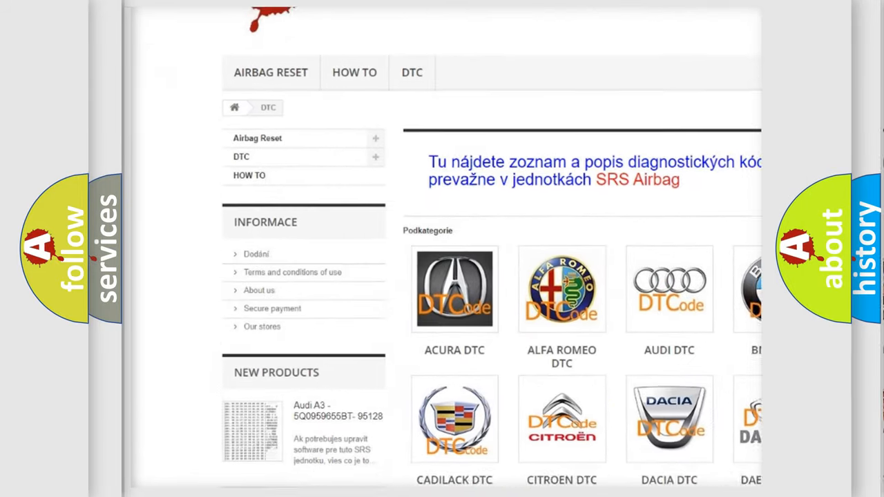
scroll(down, 3)
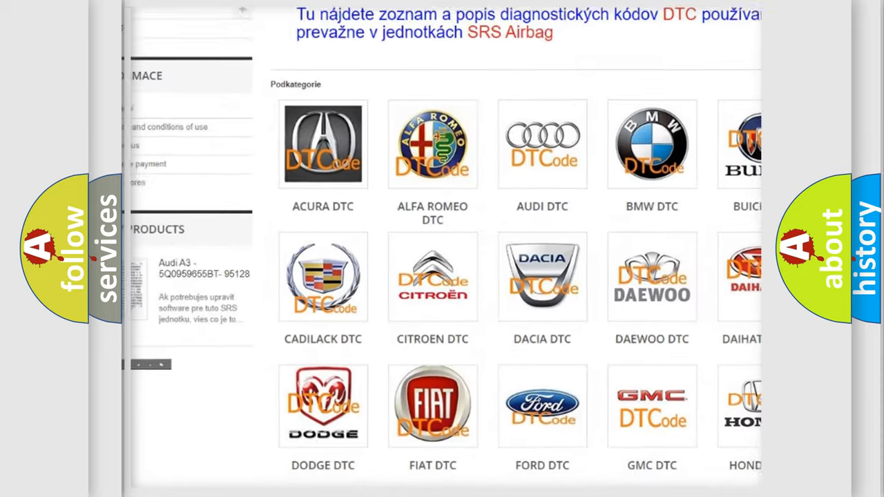
scroll(down, 3)
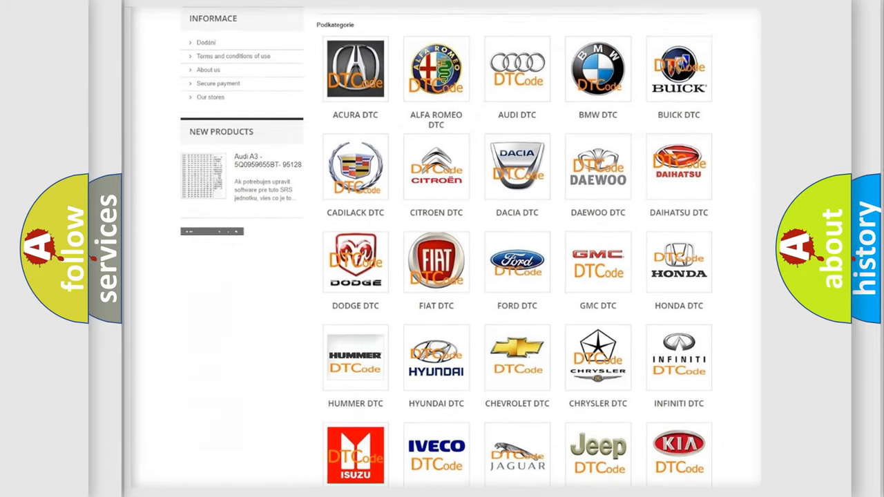
scroll(down, 3)
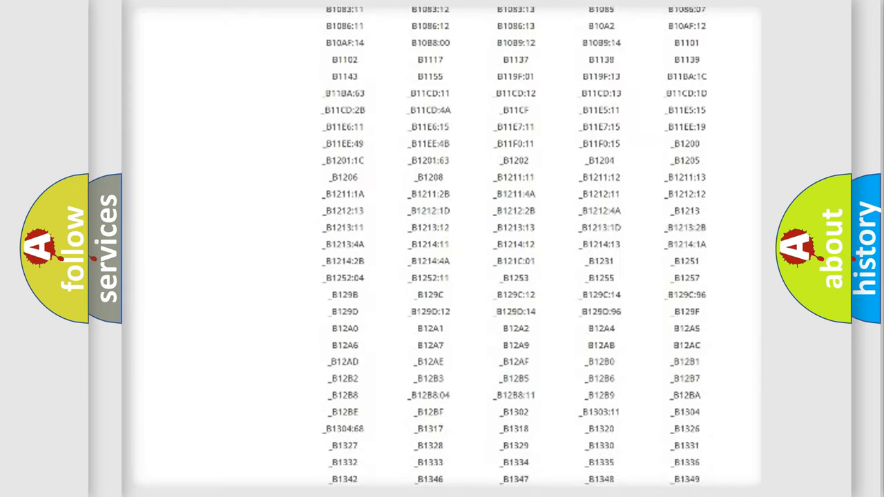
scroll(down, 3)
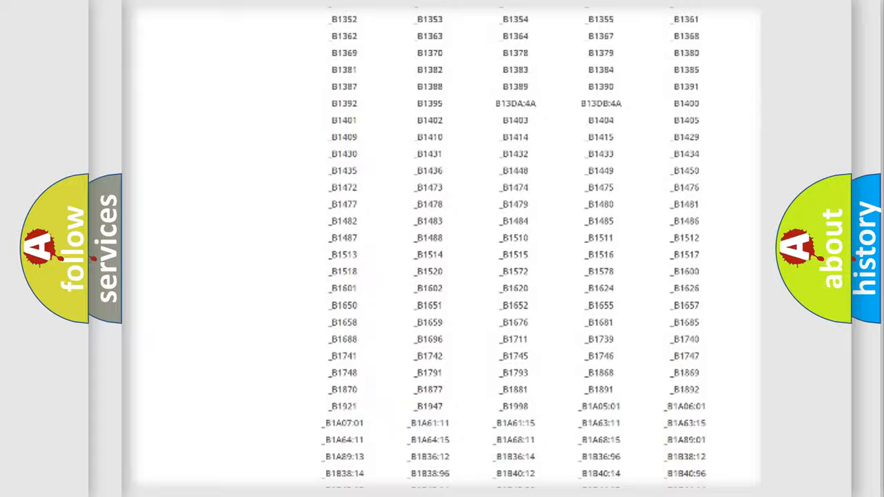